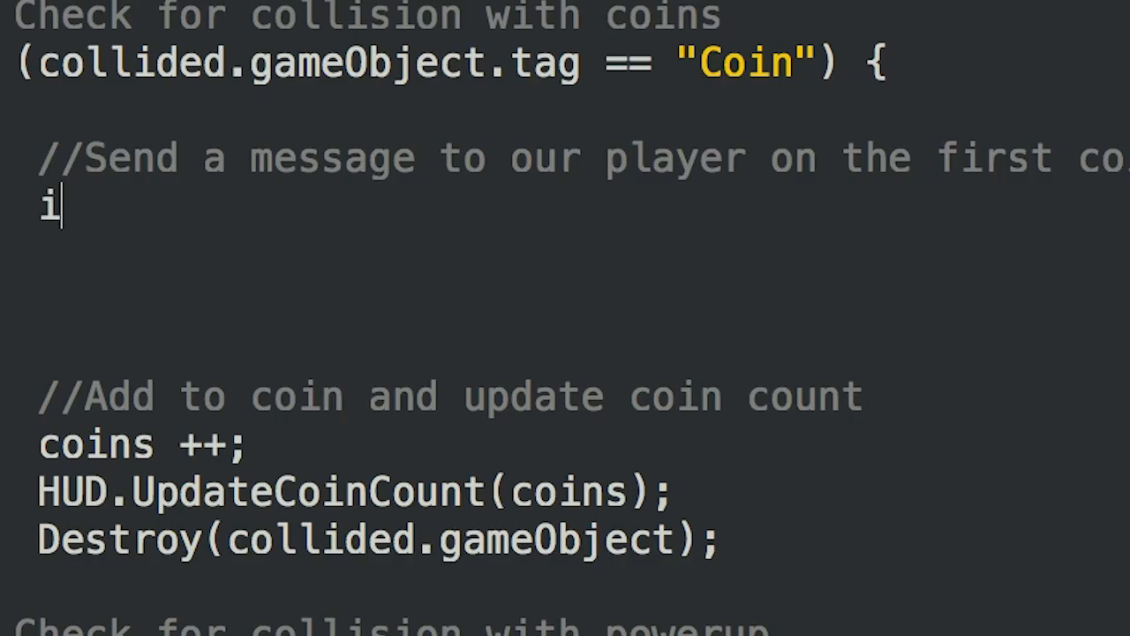
type("f (coins == 0){")
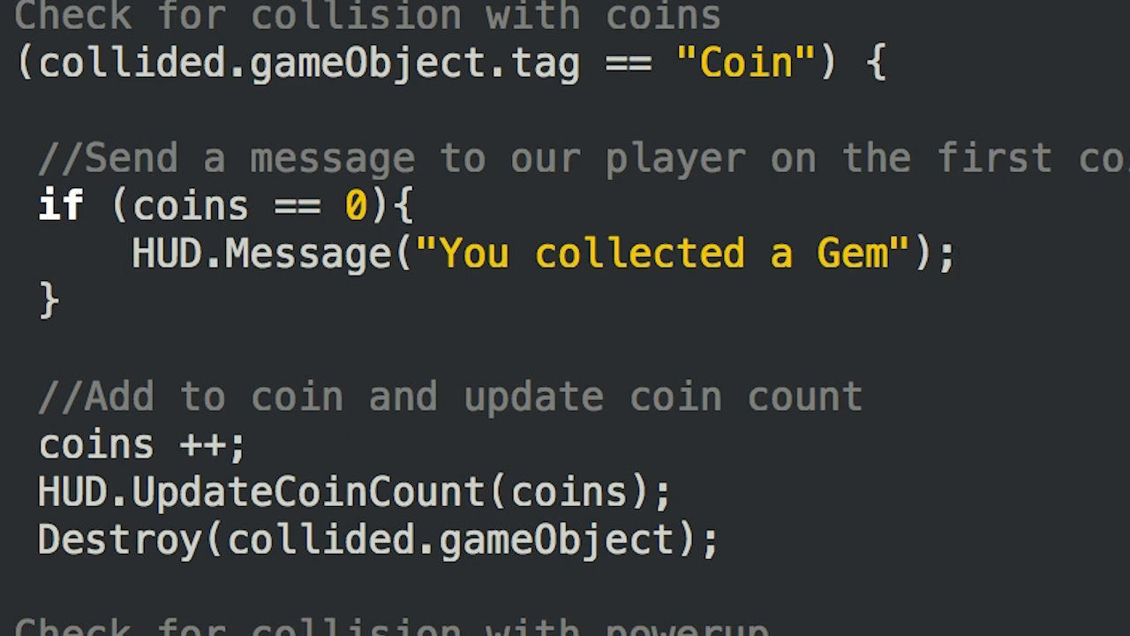